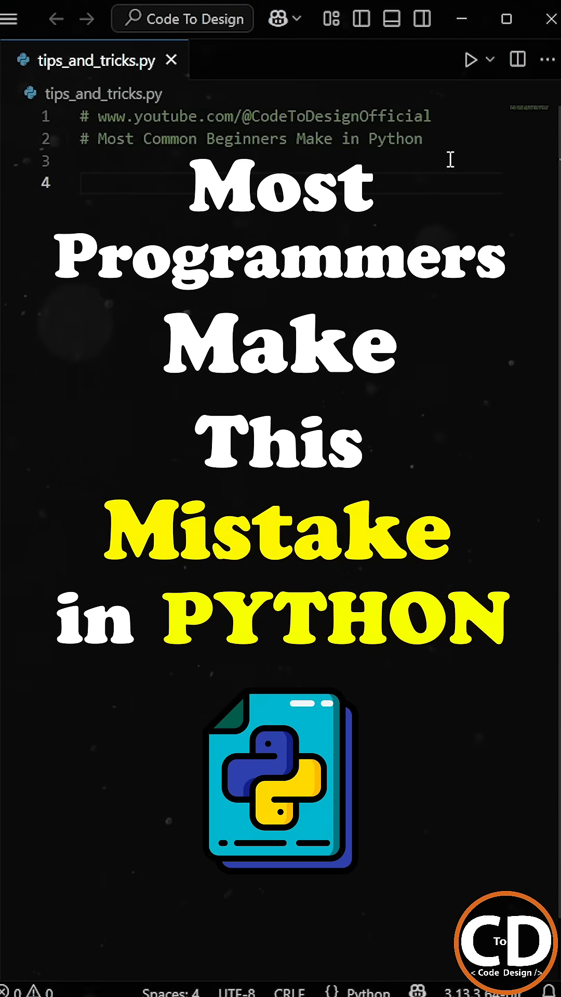
Step: Write num = [10, 20, 30, 40] on line 4 of tips_and_tricks.py
text(num = [])
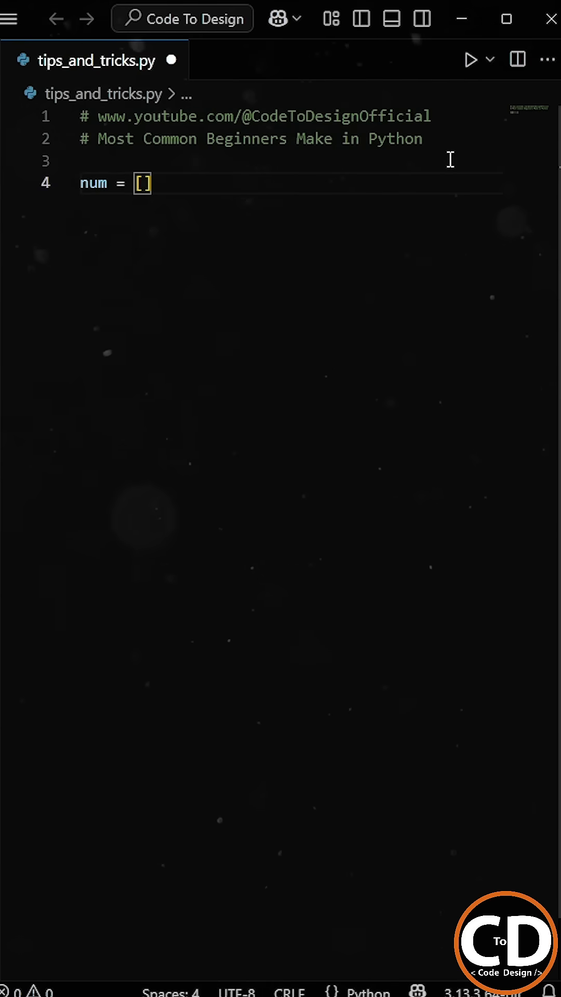
text(10, 20, 30, 40)
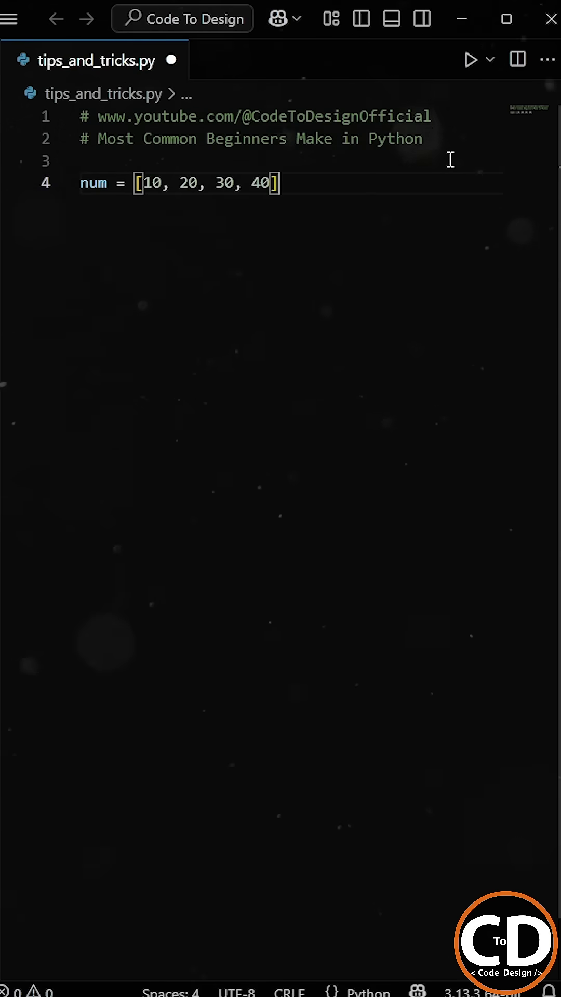
key(Enter)
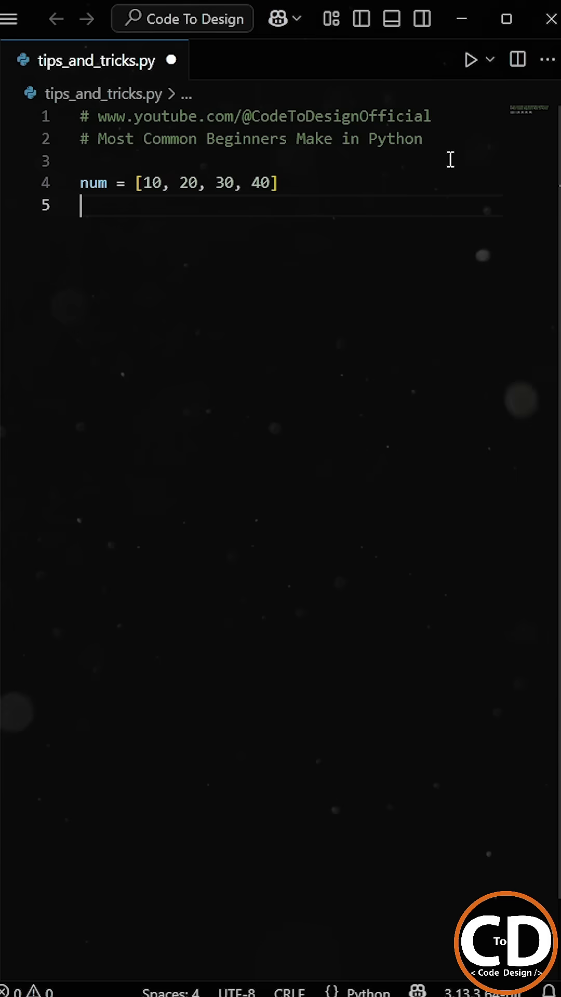
Step: Write num.insert(6, 50) on line 5 to insert 50 at index 6
text(num)
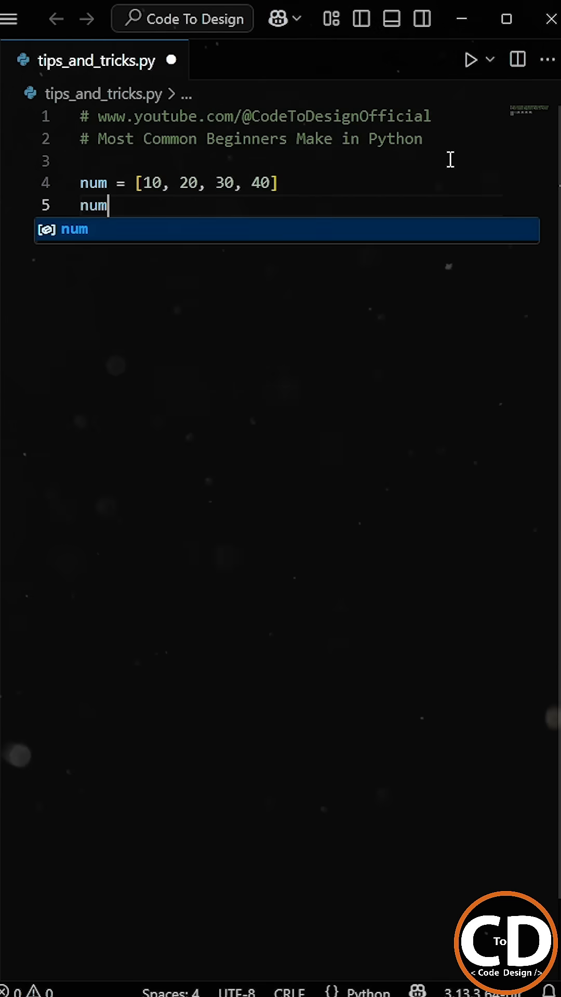
text(.insert())
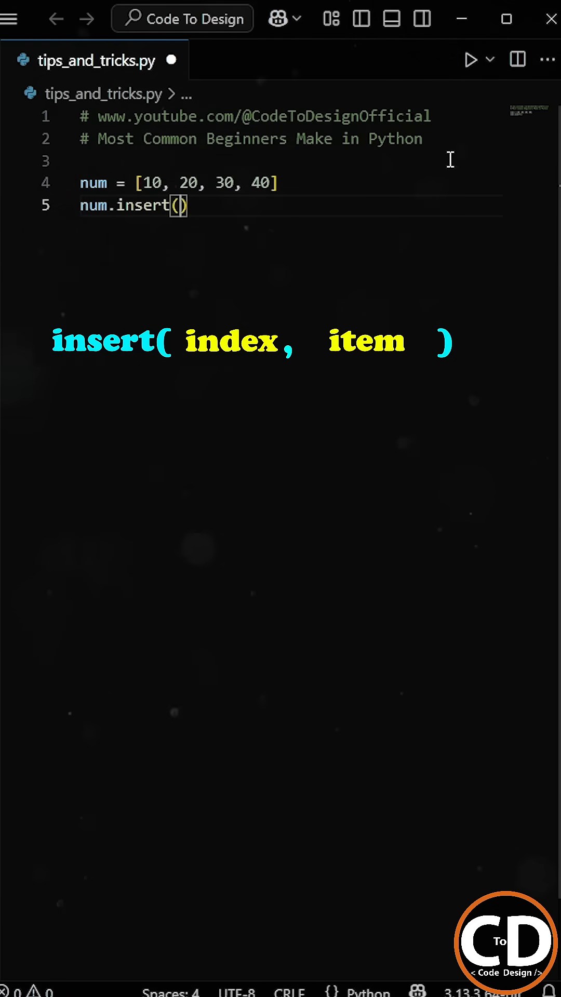
text(6)
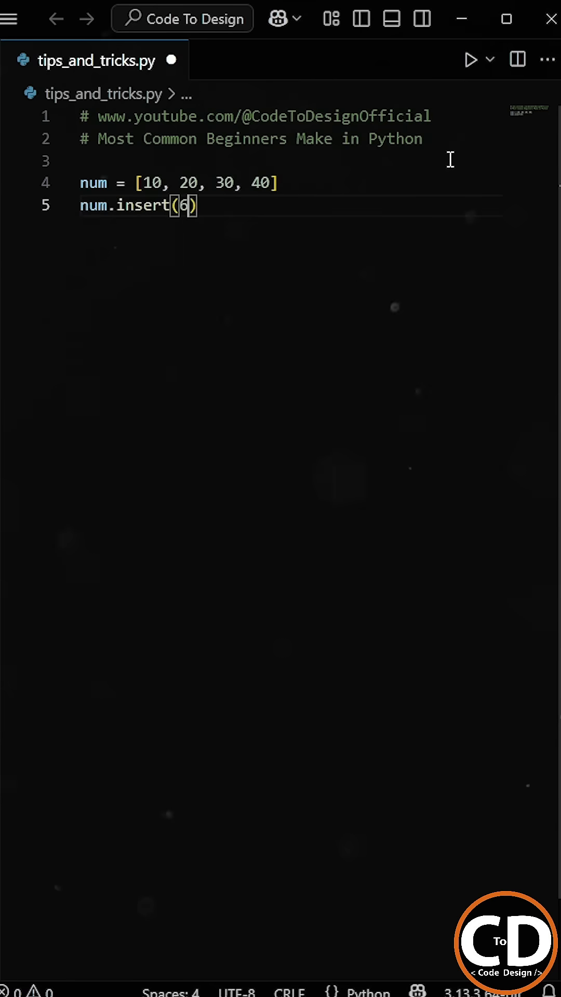
text(, 50)
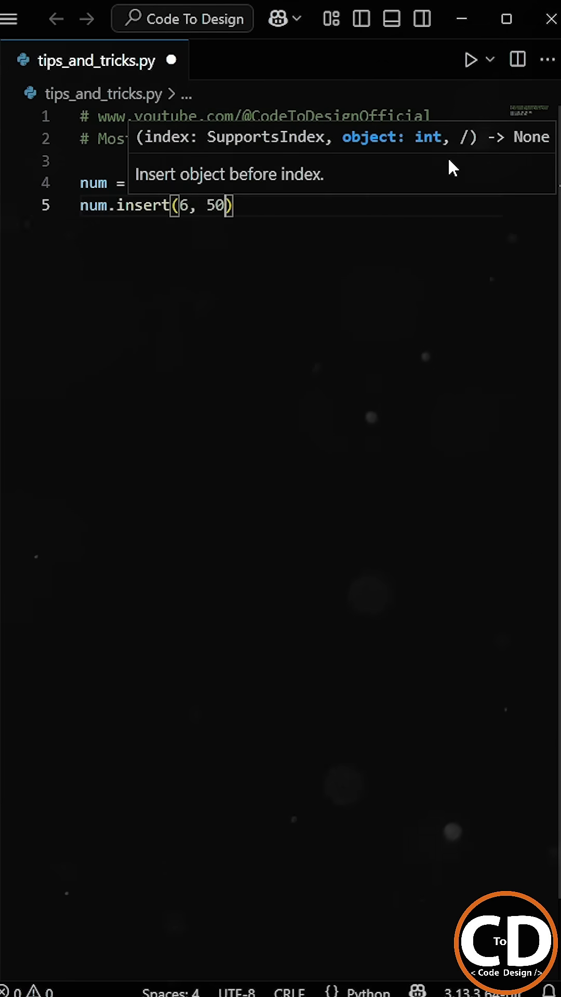
Step: Begin an empty line 6 after the insert call
key(Enter)
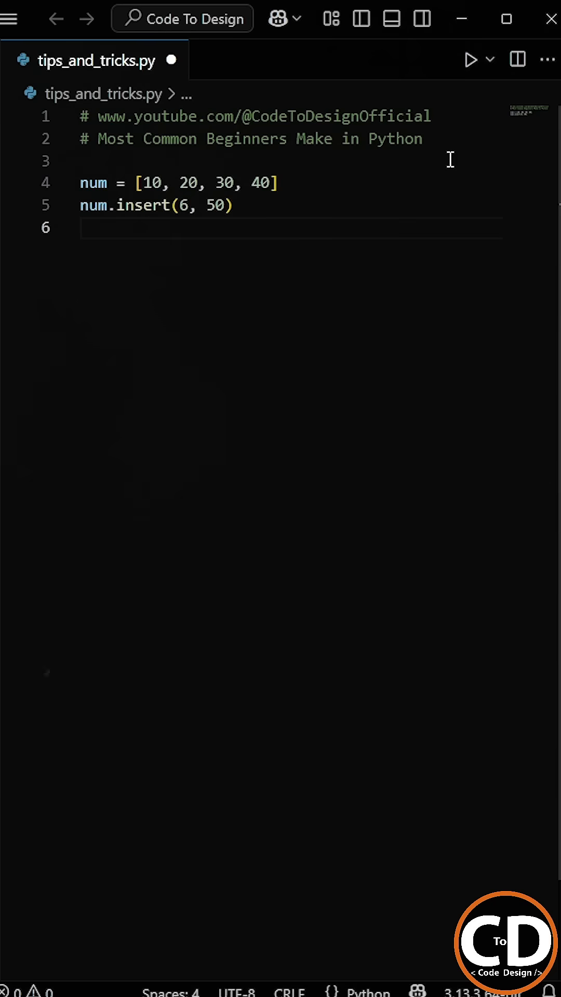
Step: Add print(num) and run the file, outputting [10, 20, 30, 40, 50]
text(print(num)
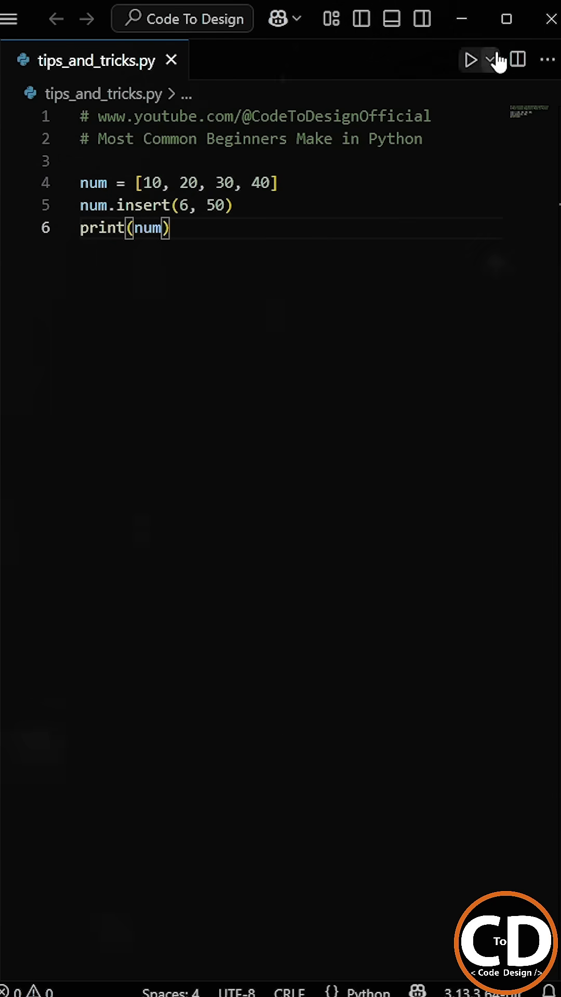
click(471, 58)
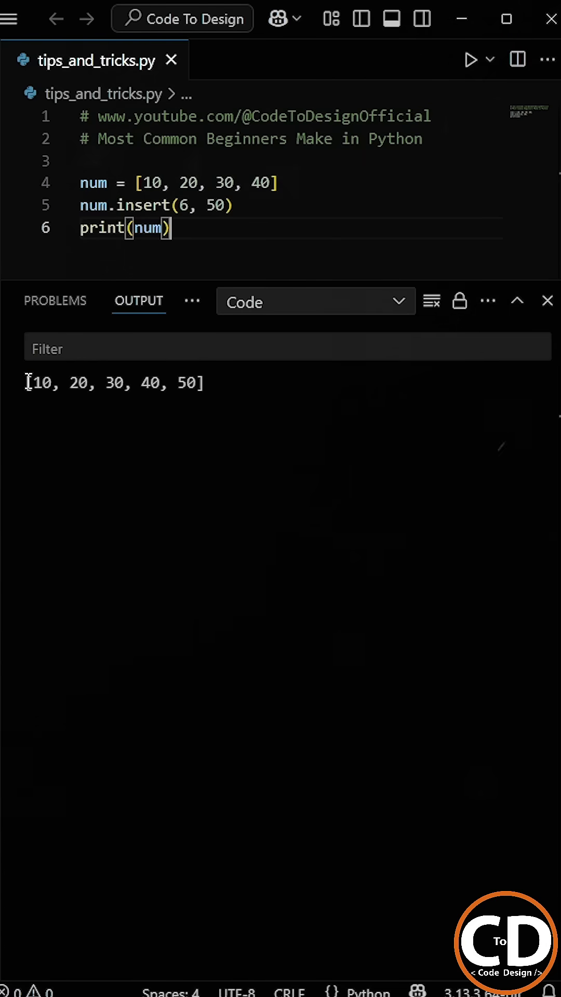